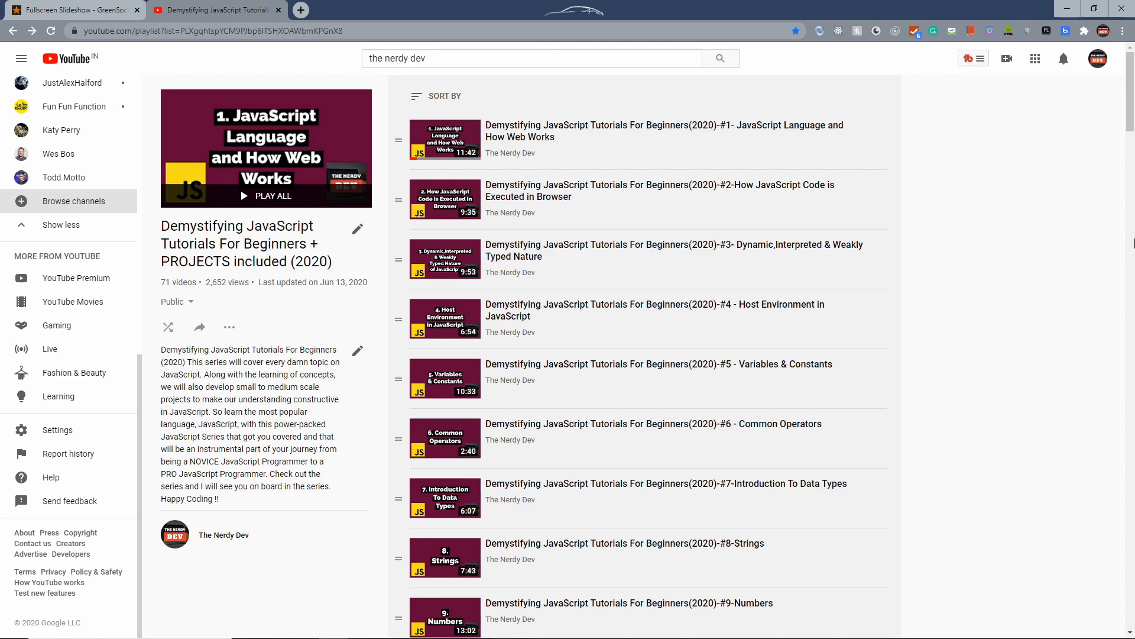
# Step: Search the playlist page for 'exercise' and scroll through the highlighted exercise videos
pyautogui.write('exercise')
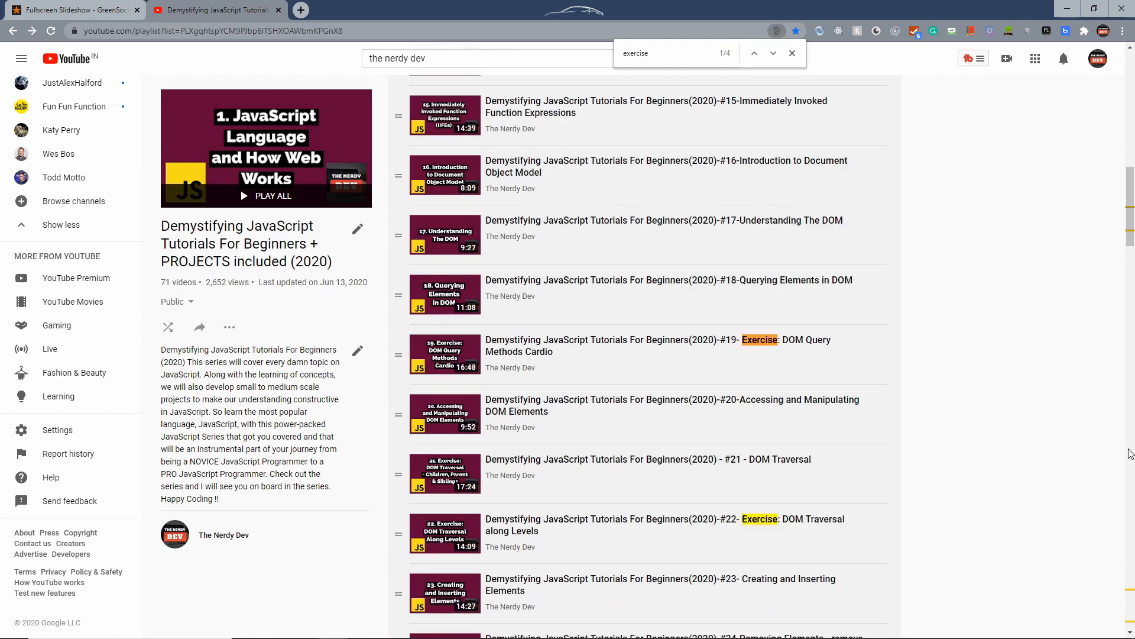
pyautogui.moveTo(730, 352)
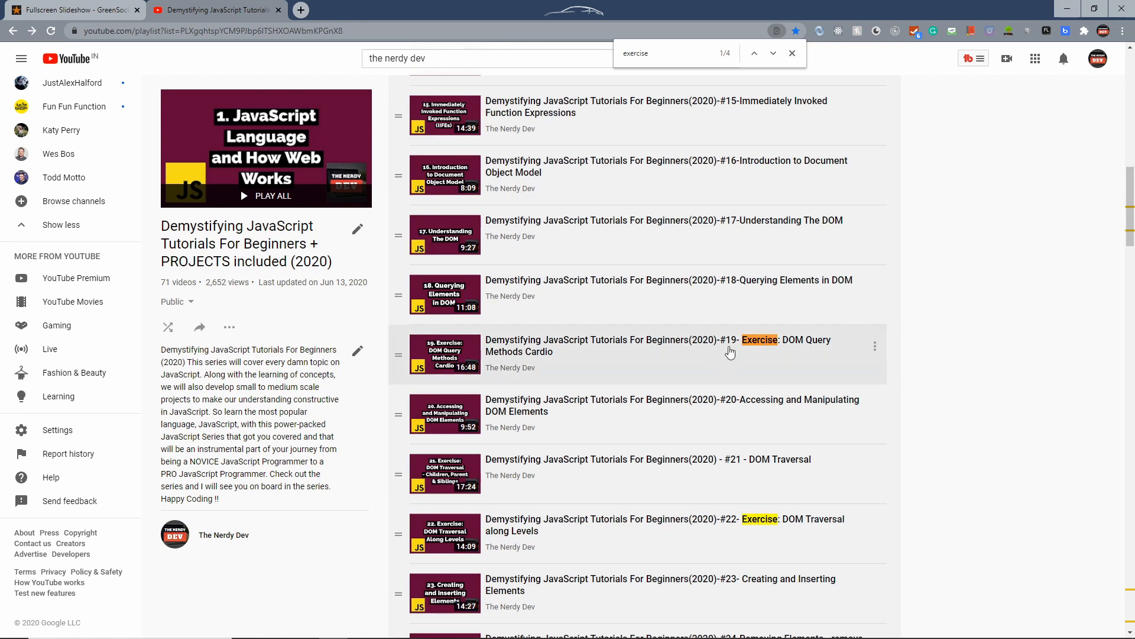
pyautogui.moveTo(710, 341)
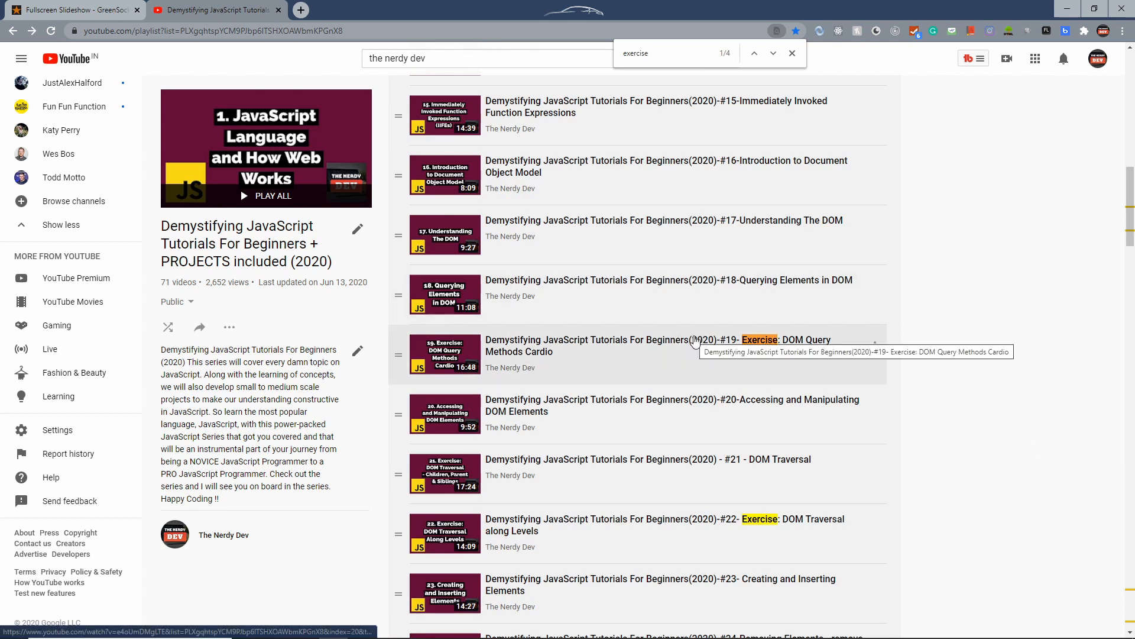
pyautogui.moveTo(774, 538)
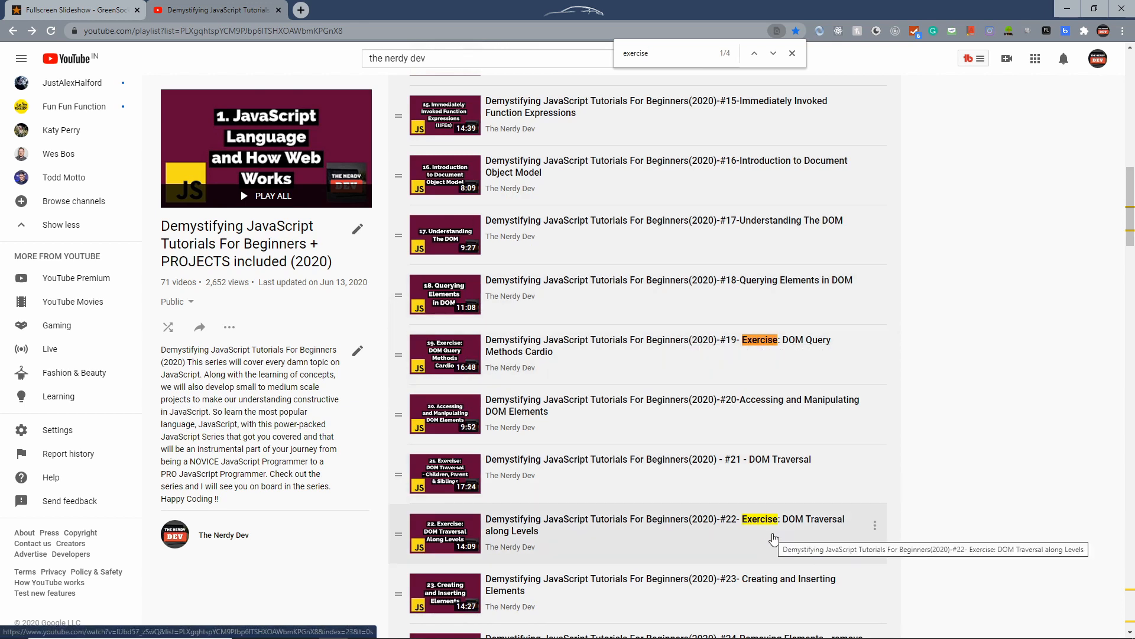
pyautogui.scroll(-3)
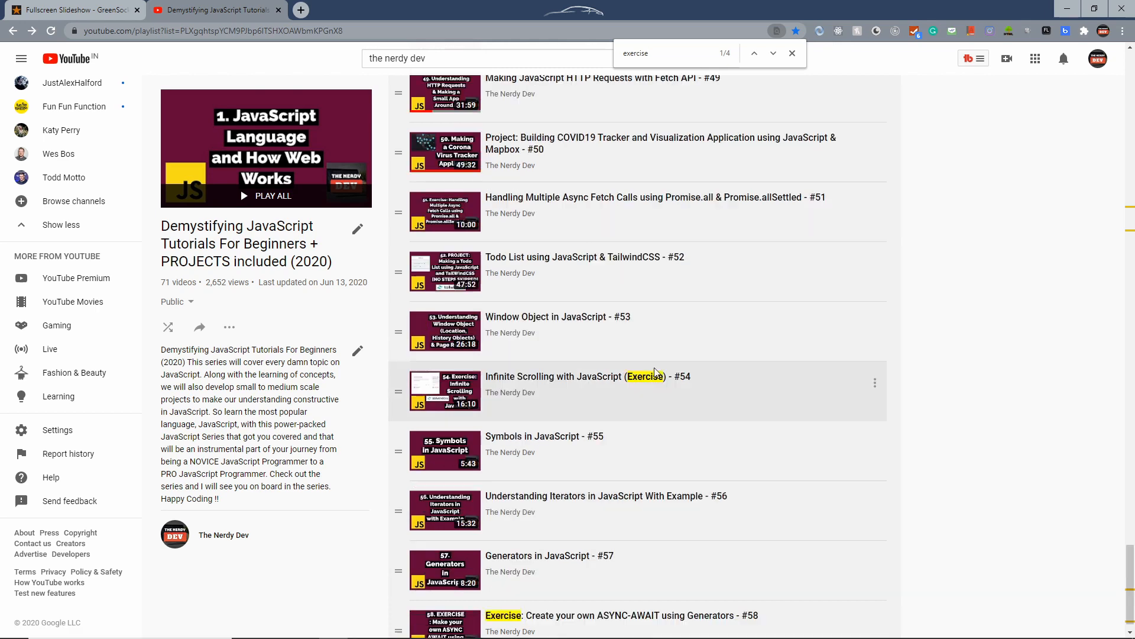
pyautogui.moveTo(619, 371)
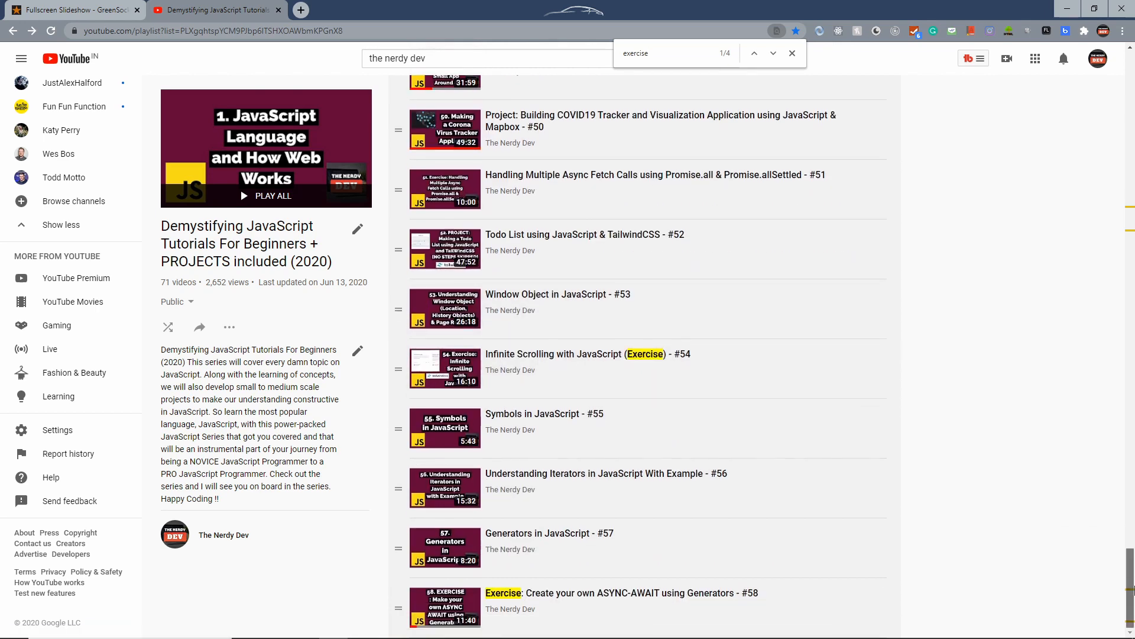
pyautogui.moveTo(703, 582)
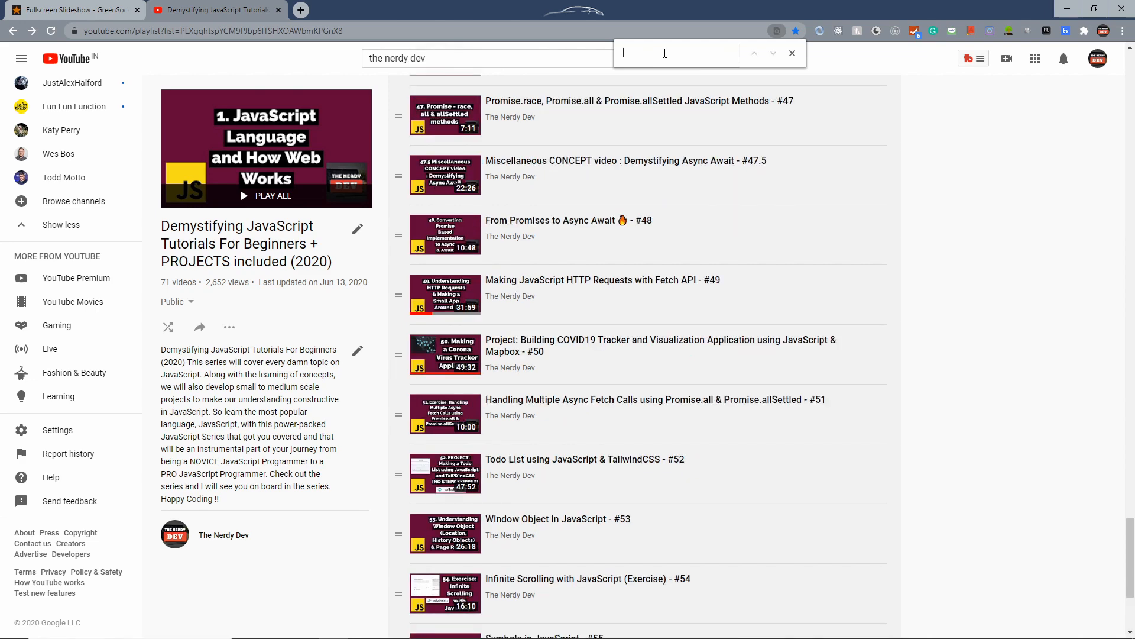
# Step: Search the playlist for 'project', review the matches from the first one, then close the find bar
pyautogui.write('project')
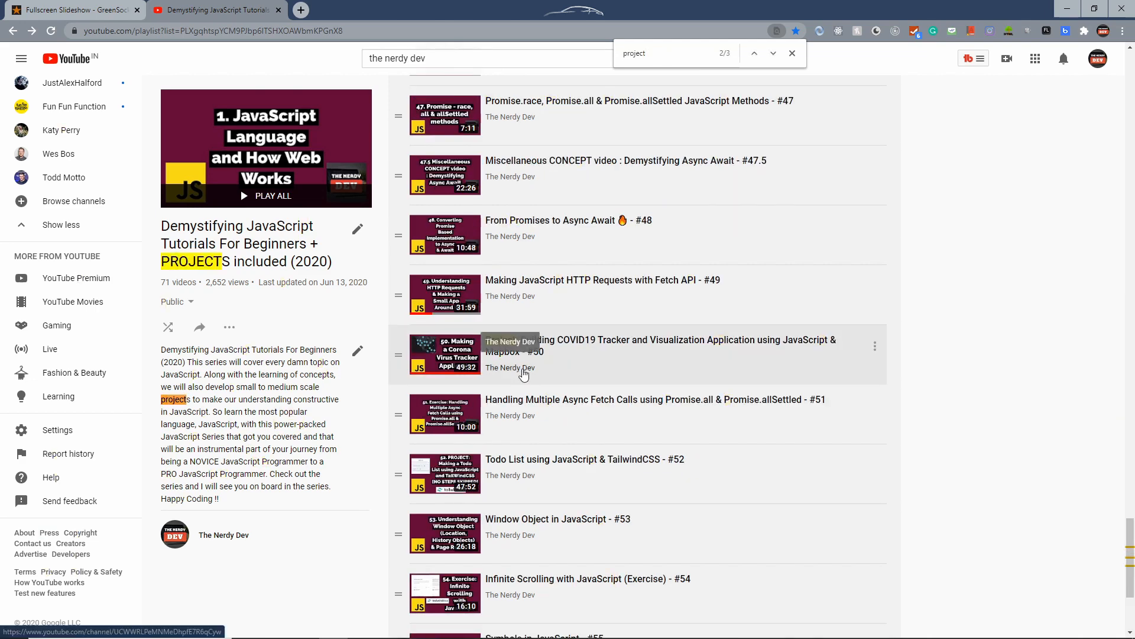
pyautogui.scroll(-3)
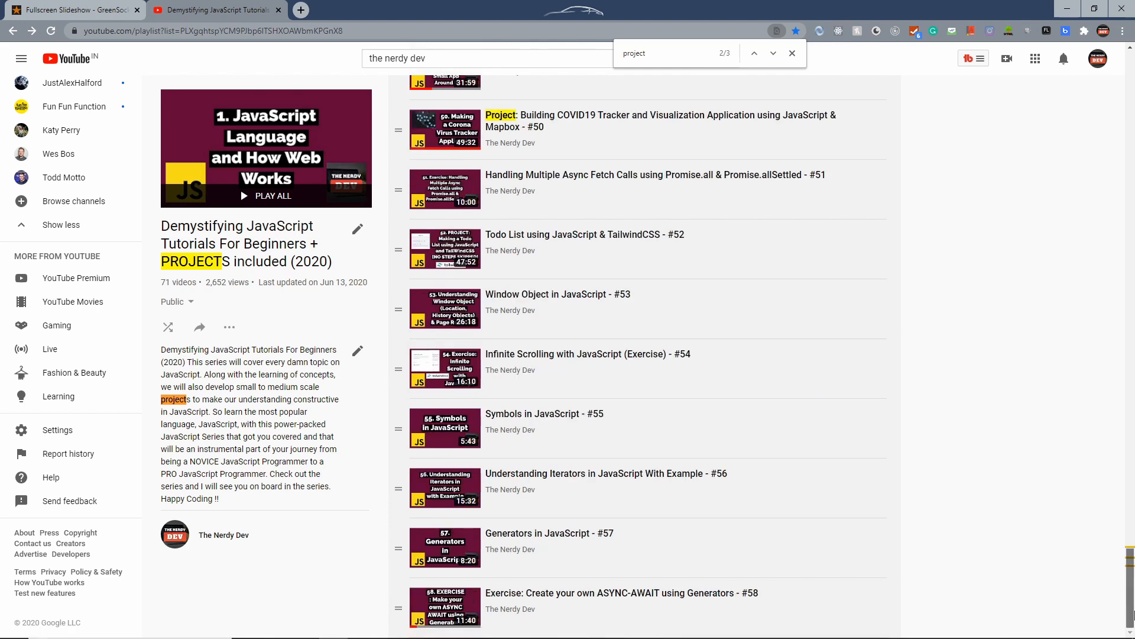
pyautogui.click(753, 52)
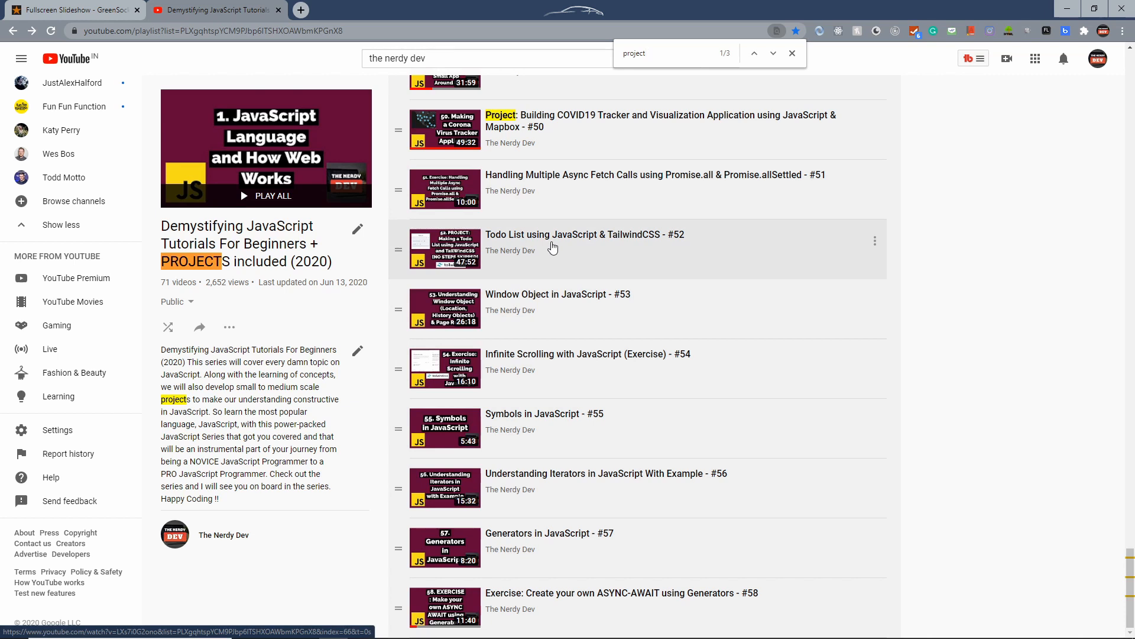
pyautogui.click(791, 53)
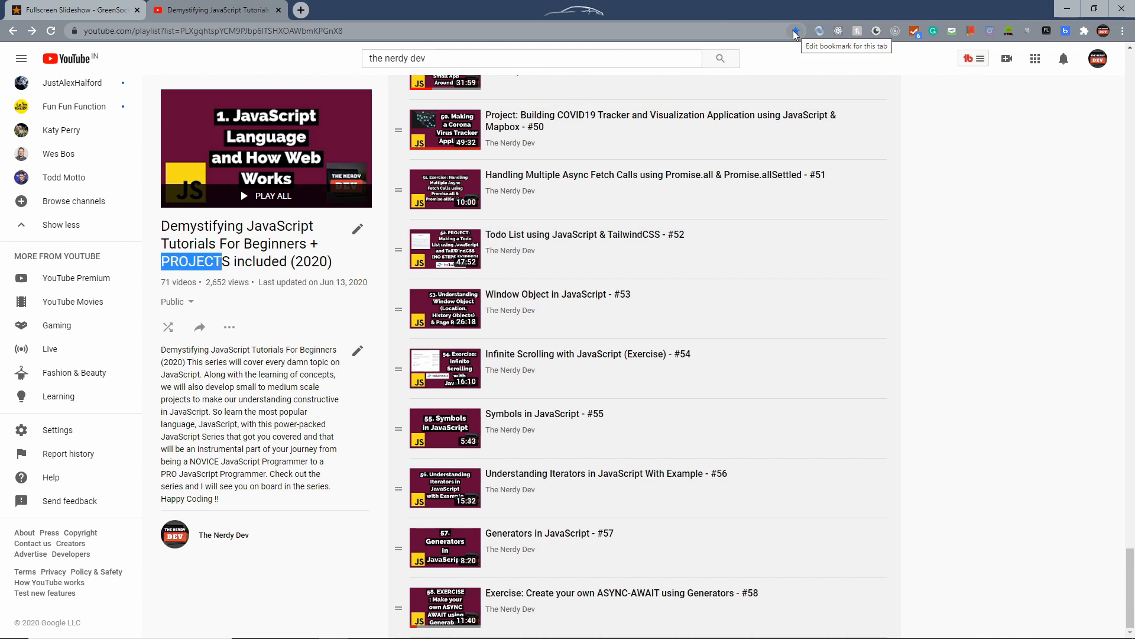
pyautogui.click(796, 30)
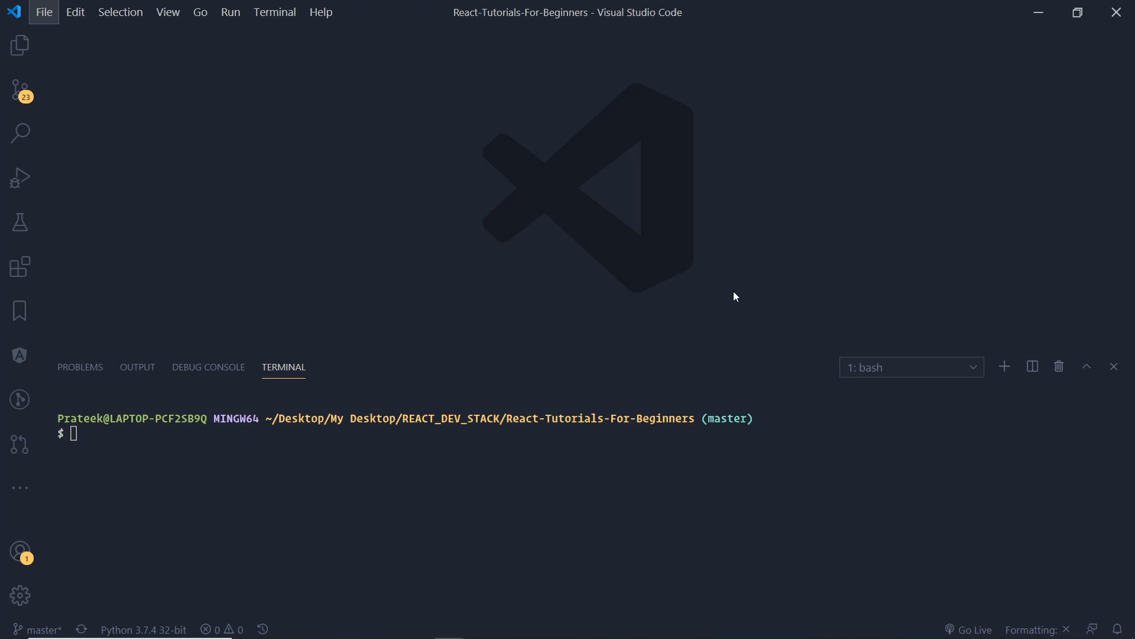
pyautogui.moveTo(546, 465)
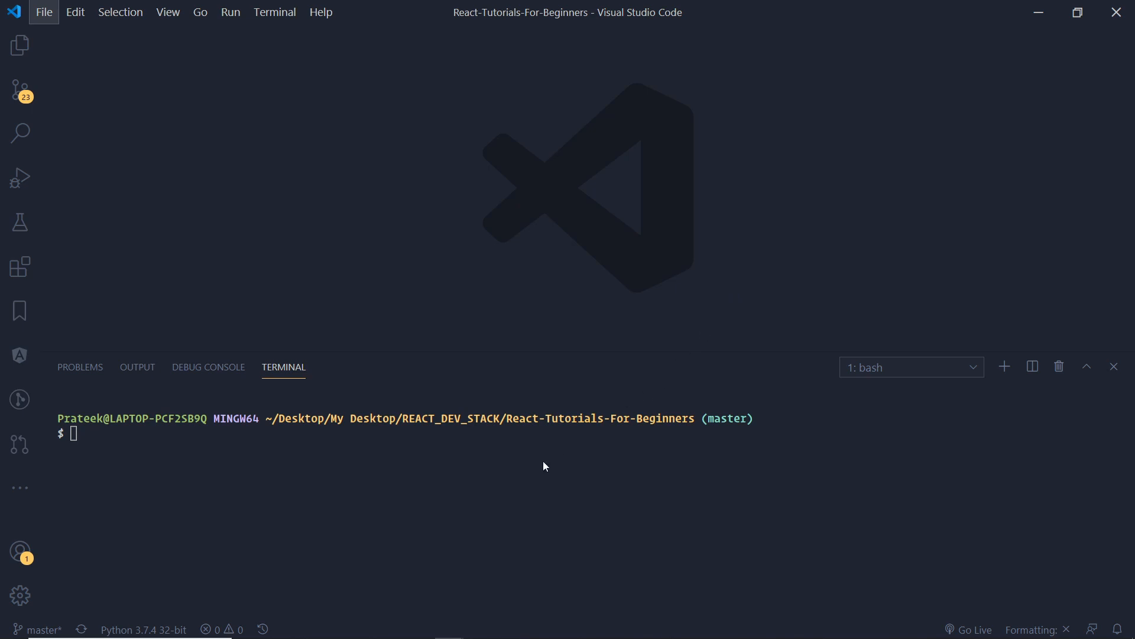
# Step: Run node --version in the terminal, confirming Node v12.18.0
pyautogui.write('node -')
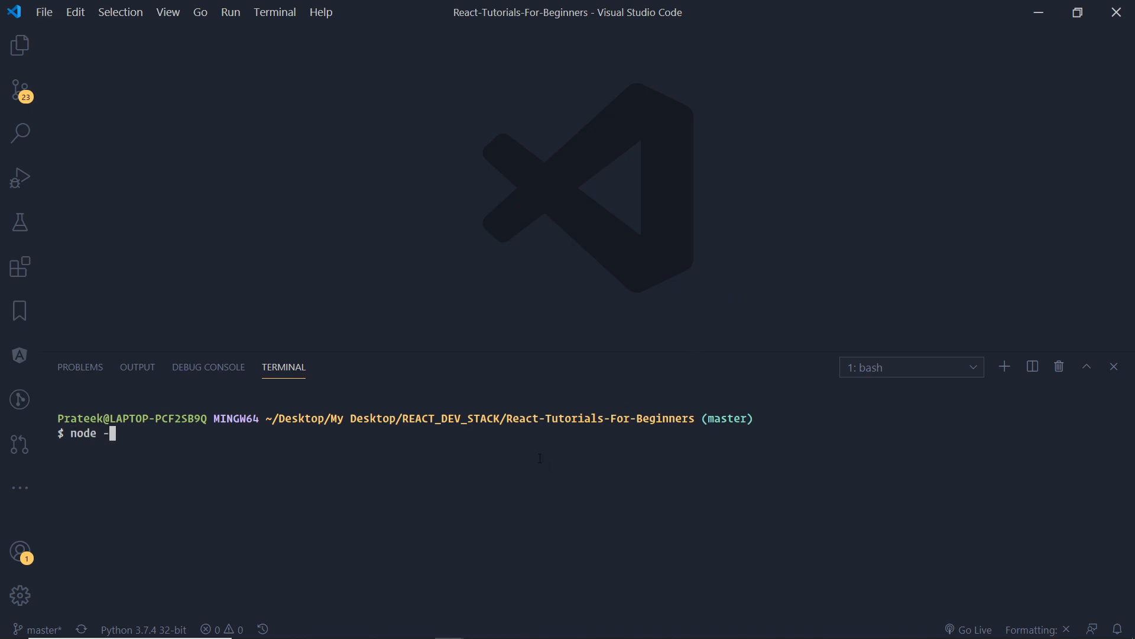
pyautogui.write('-version')
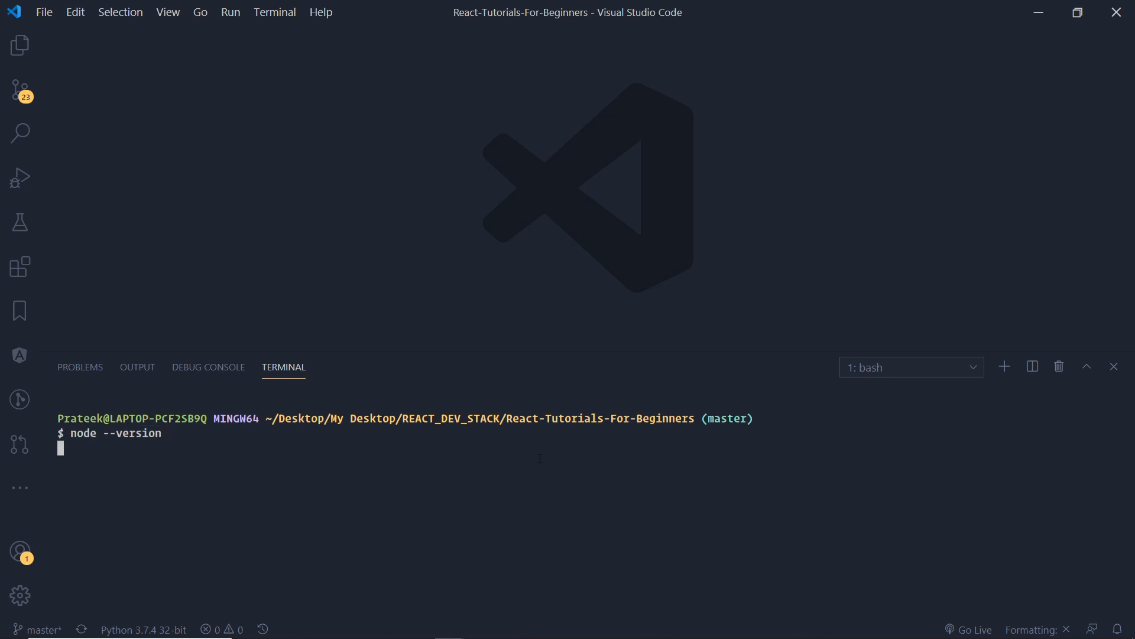
pyautogui.press('Return')
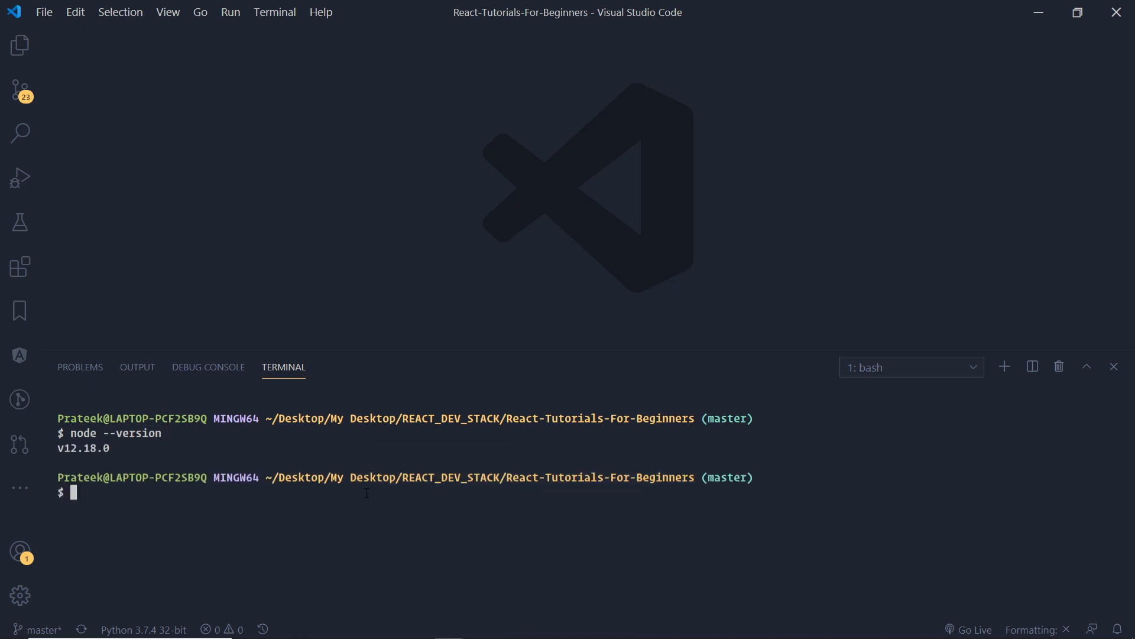
pyautogui.moveTo(129, 517)
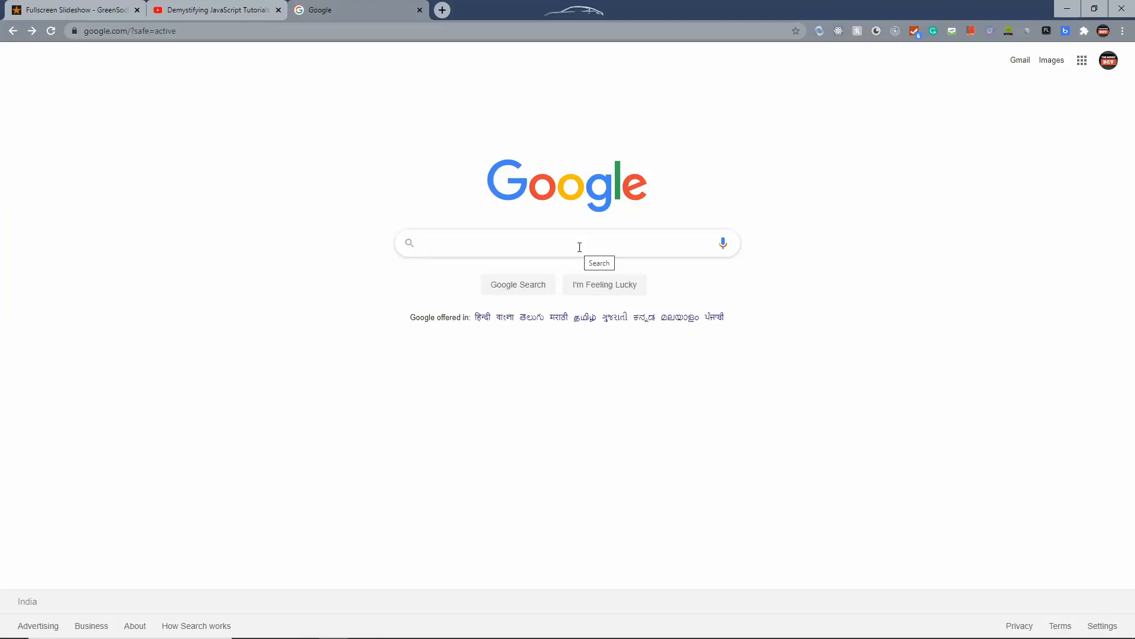
# Step: Open facebook/create-react-app and highlight the Quick Overview's npx, npm start and uninstall advice
pyautogui.write('d')
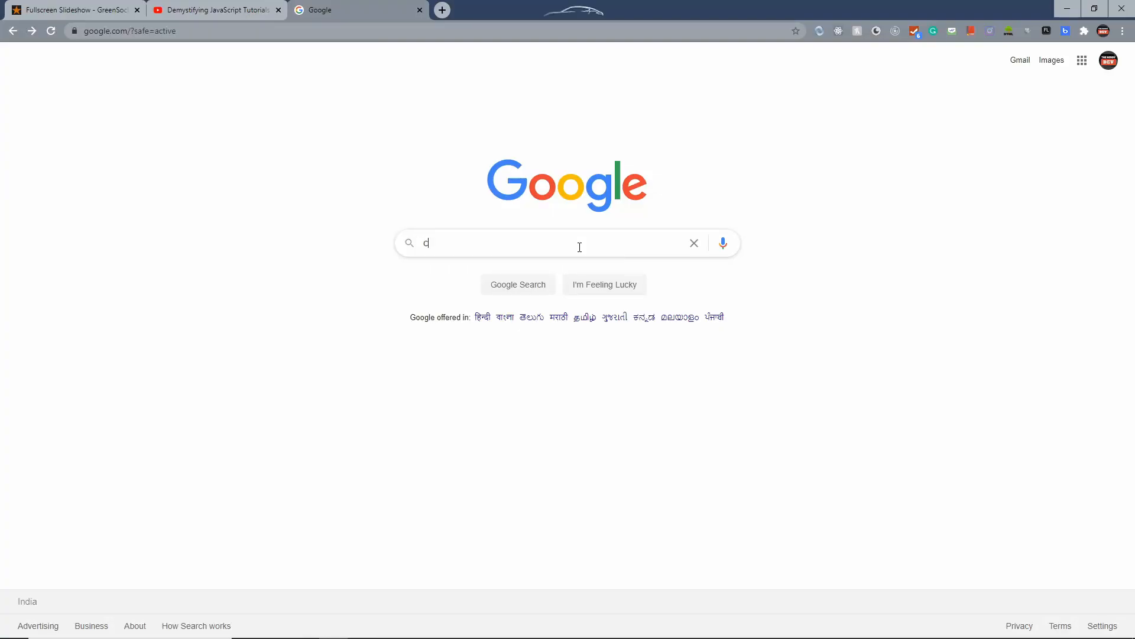
pyautogui.write('create-react-app')
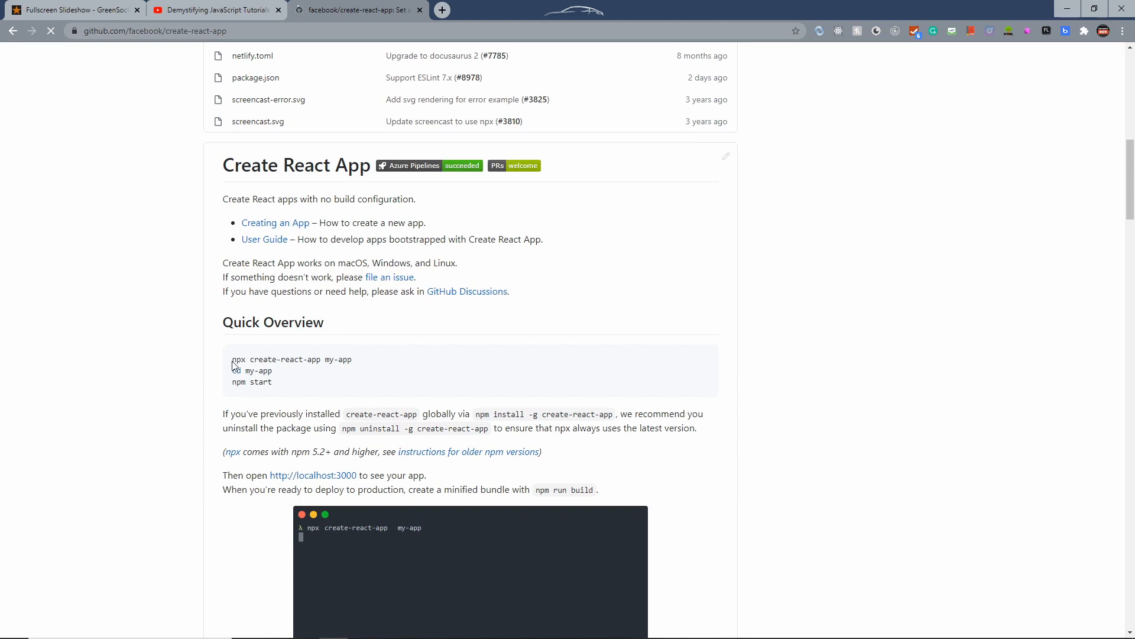
pyautogui.doubleClick(238, 359)
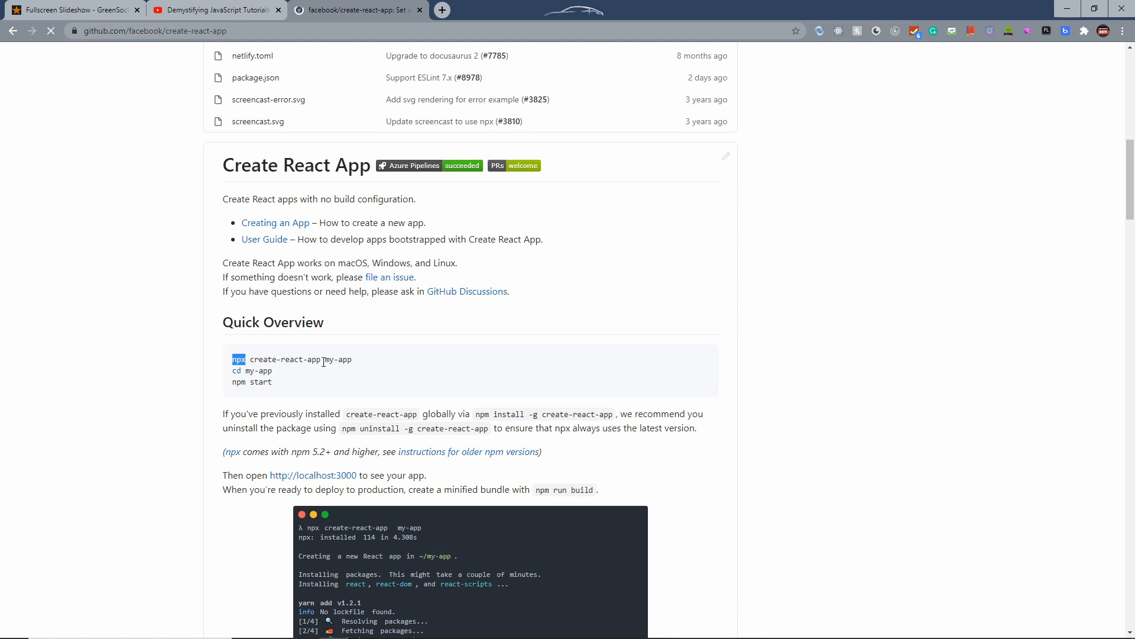
pyautogui.doubleClick(251, 371)
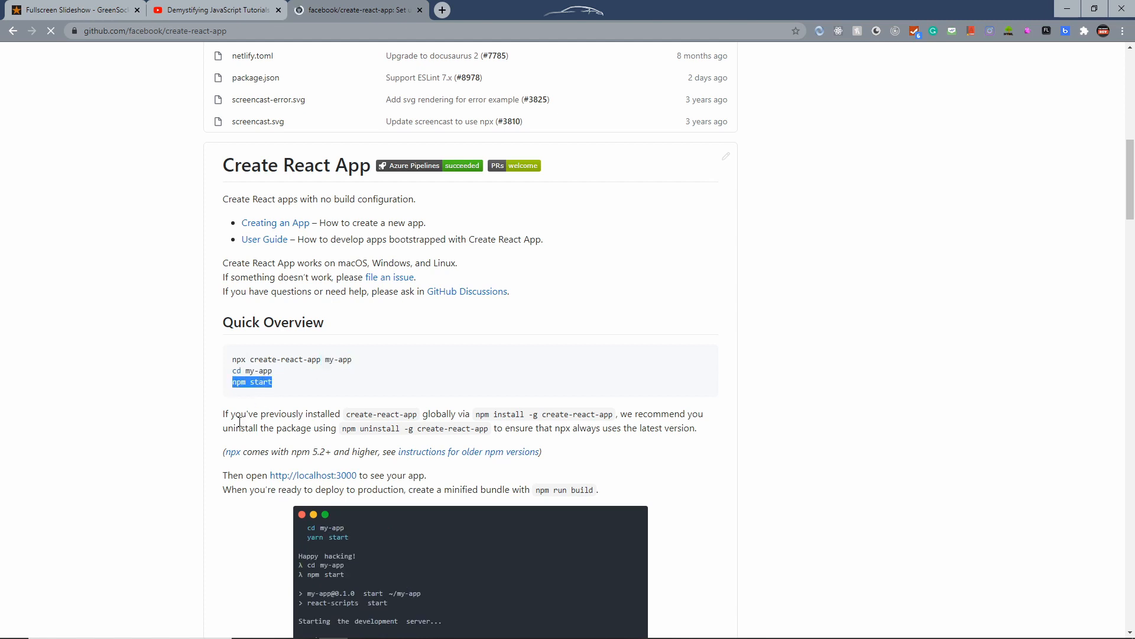
pyautogui.click(227, 414)
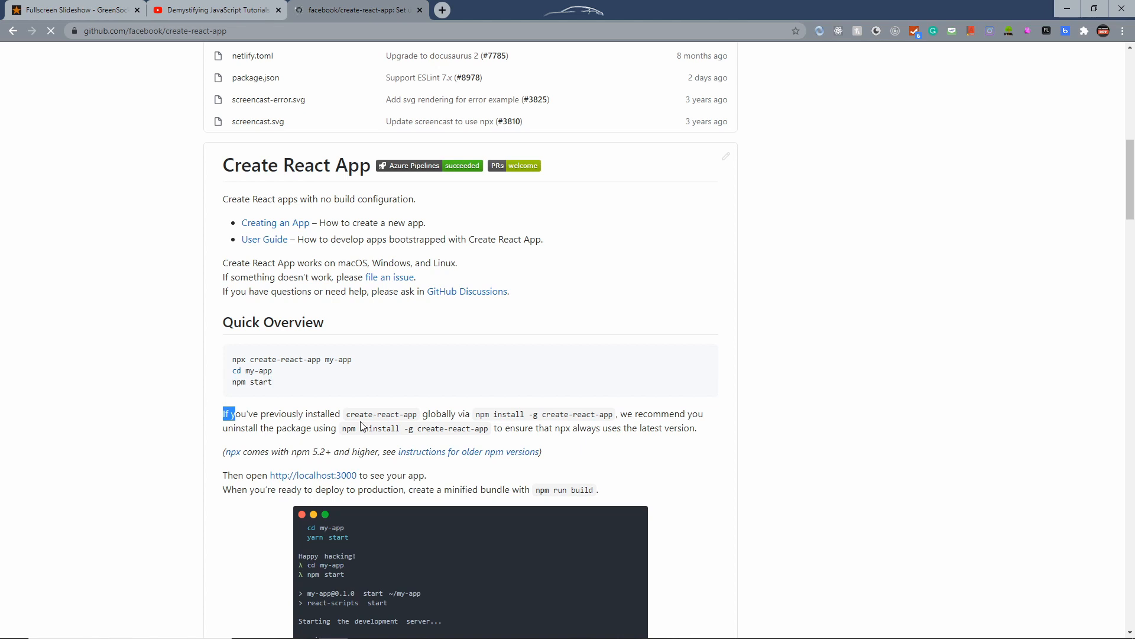
pyautogui.doubleClick(438, 413)
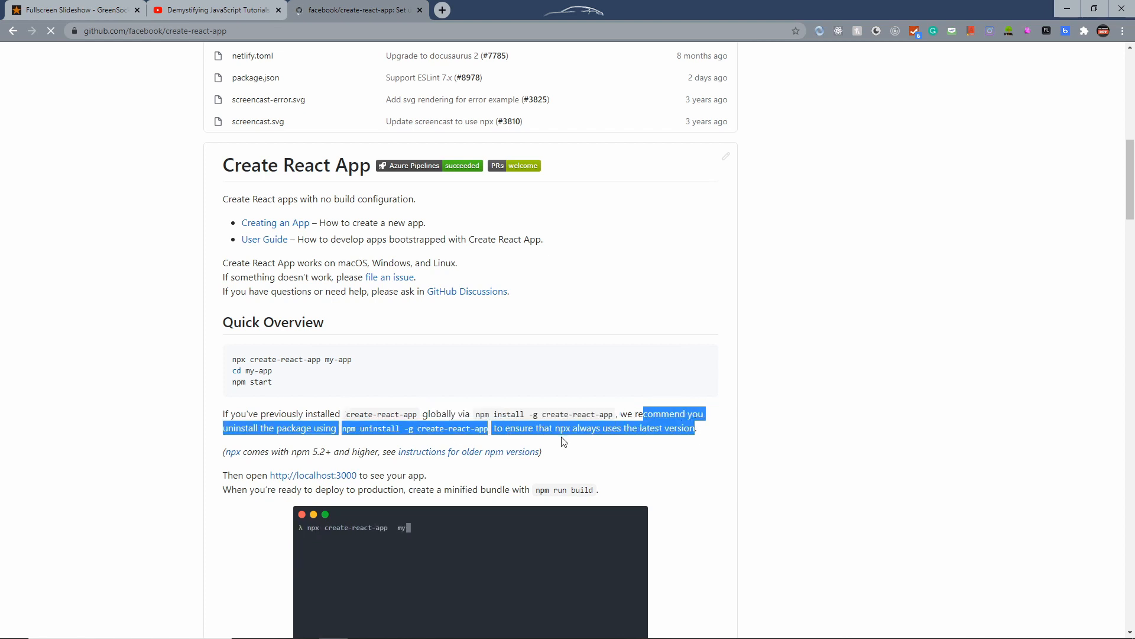
pyautogui.moveTo(658, 447)
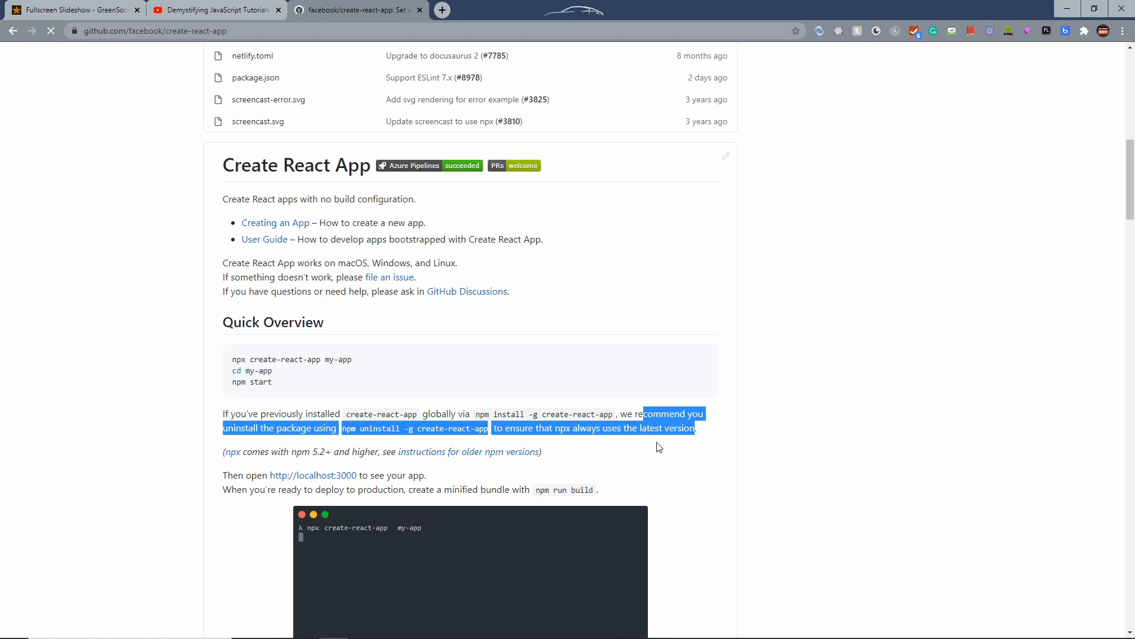
pyautogui.moveTo(349, 387)
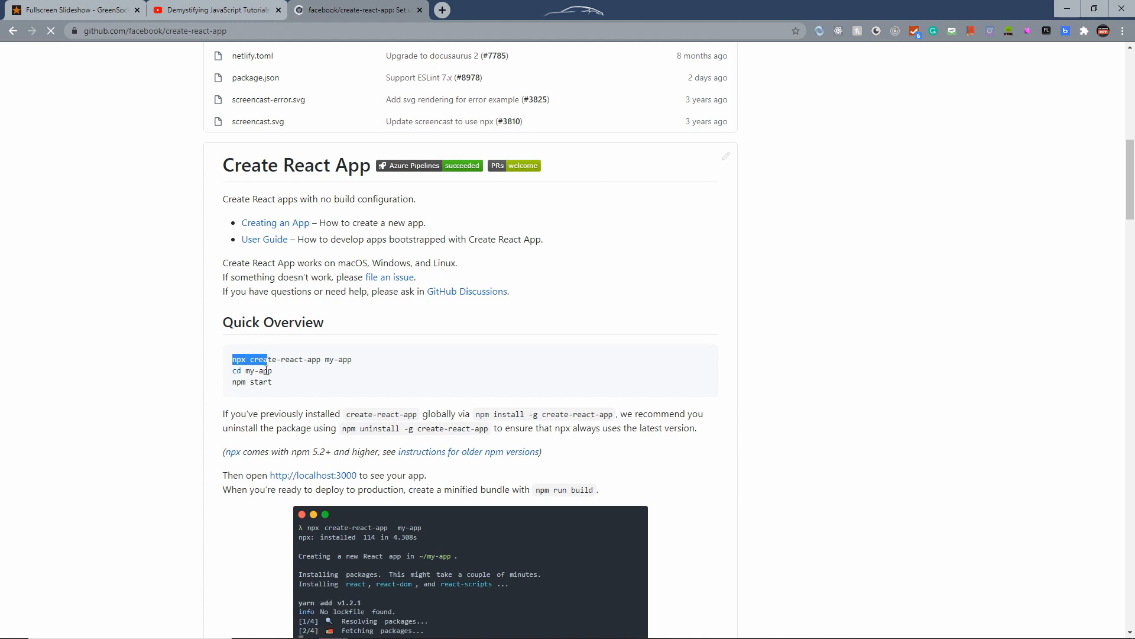
pyautogui.doubleClick(380, 414)
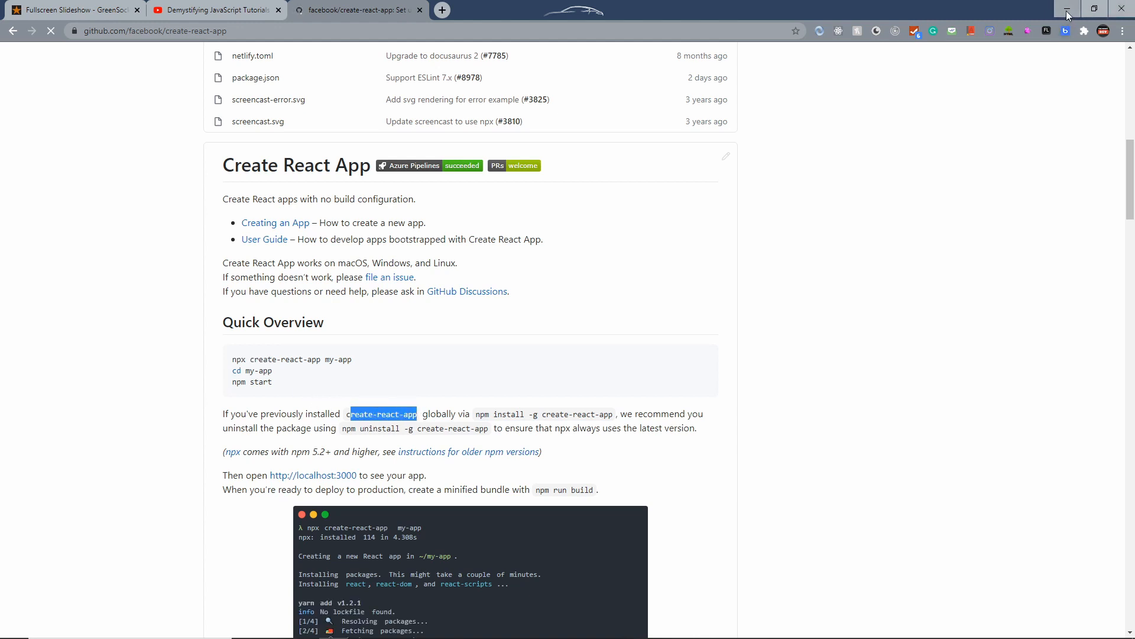
pyautogui.moveTo(1067, 13)
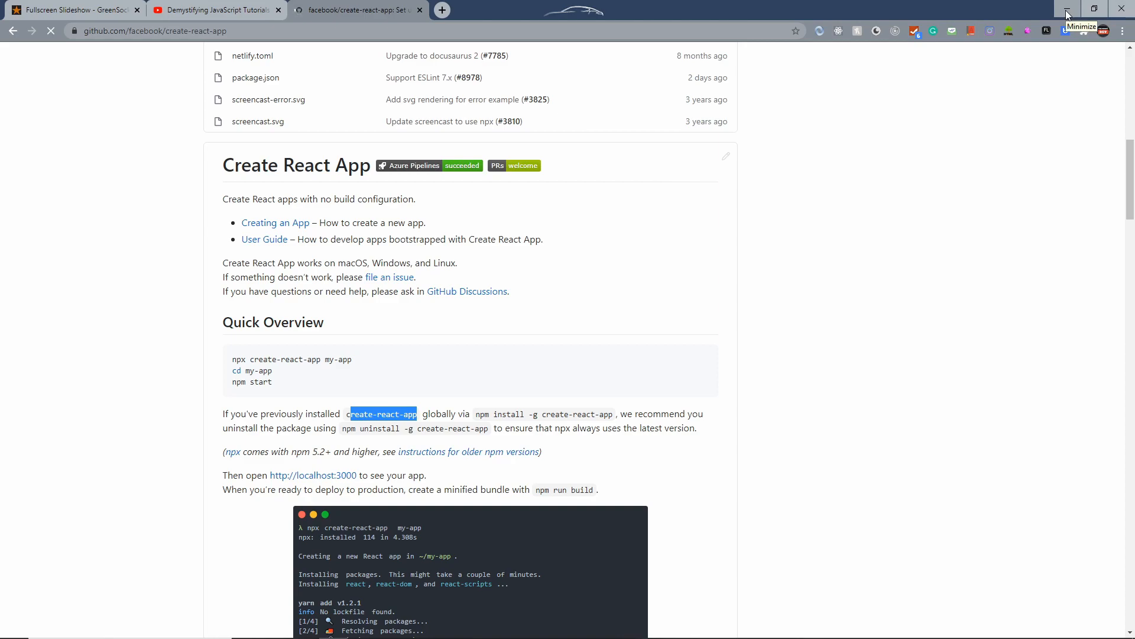
# Step: Run npx create-react-app intro-to-react in the VS Code terminal
pyautogui.click(1065, 13)
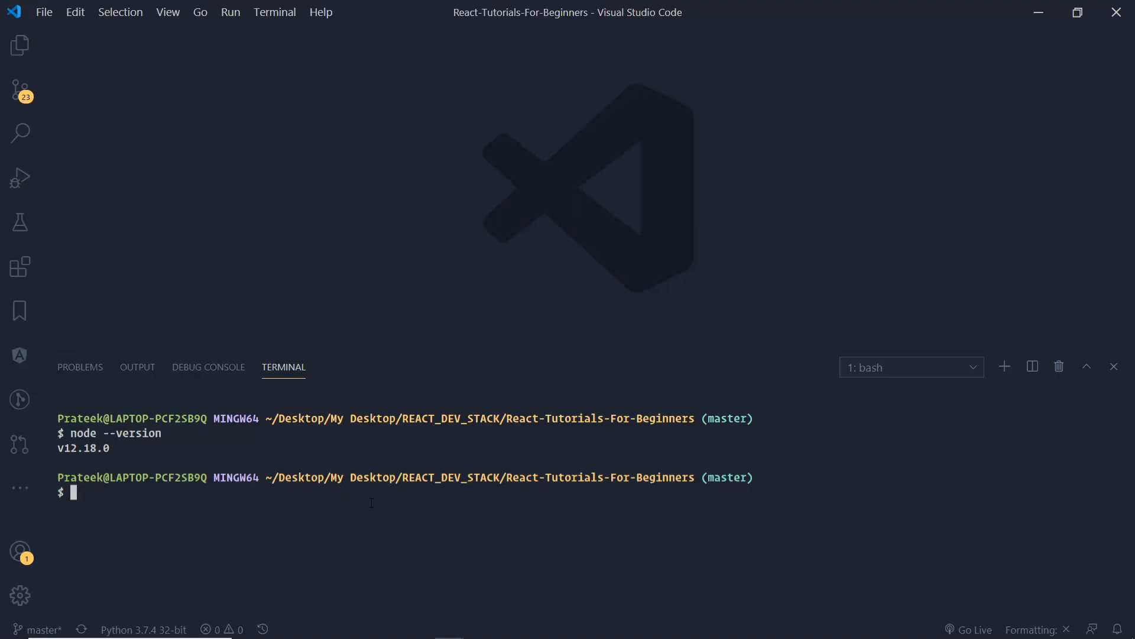
pyautogui.write('npx crea')
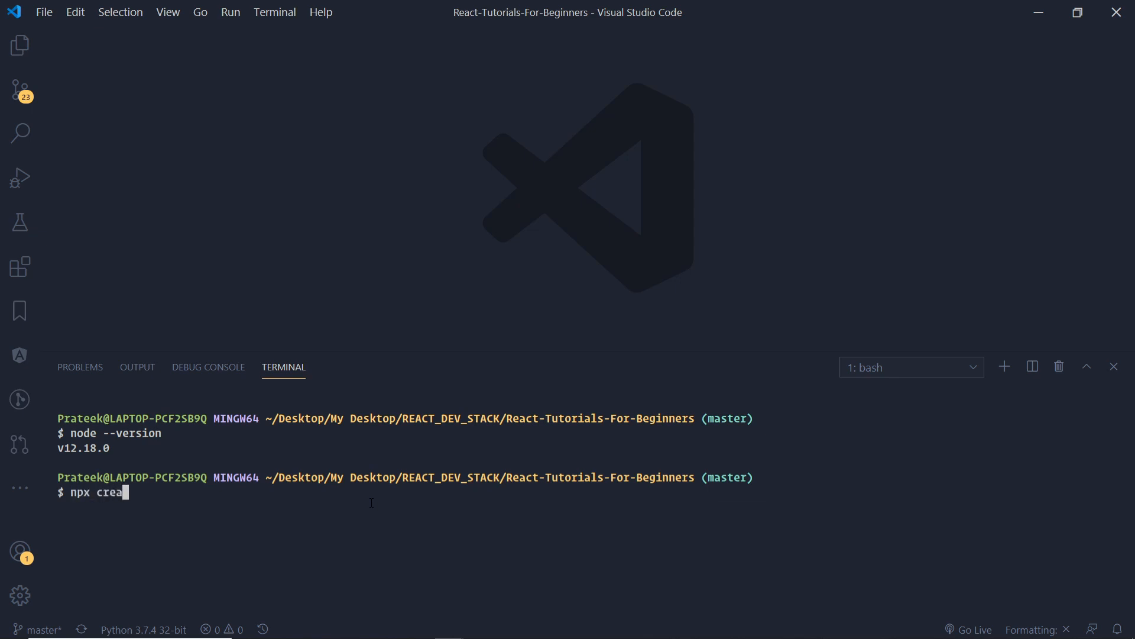
pyautogui.write('te-react-app')
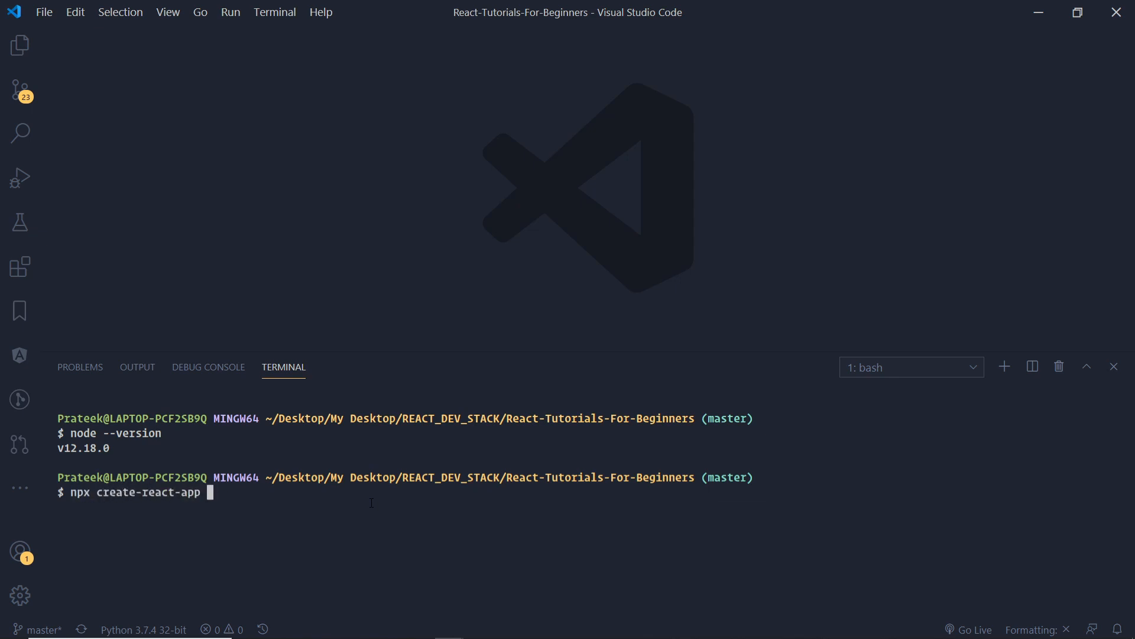
pyautogui.write('intro')
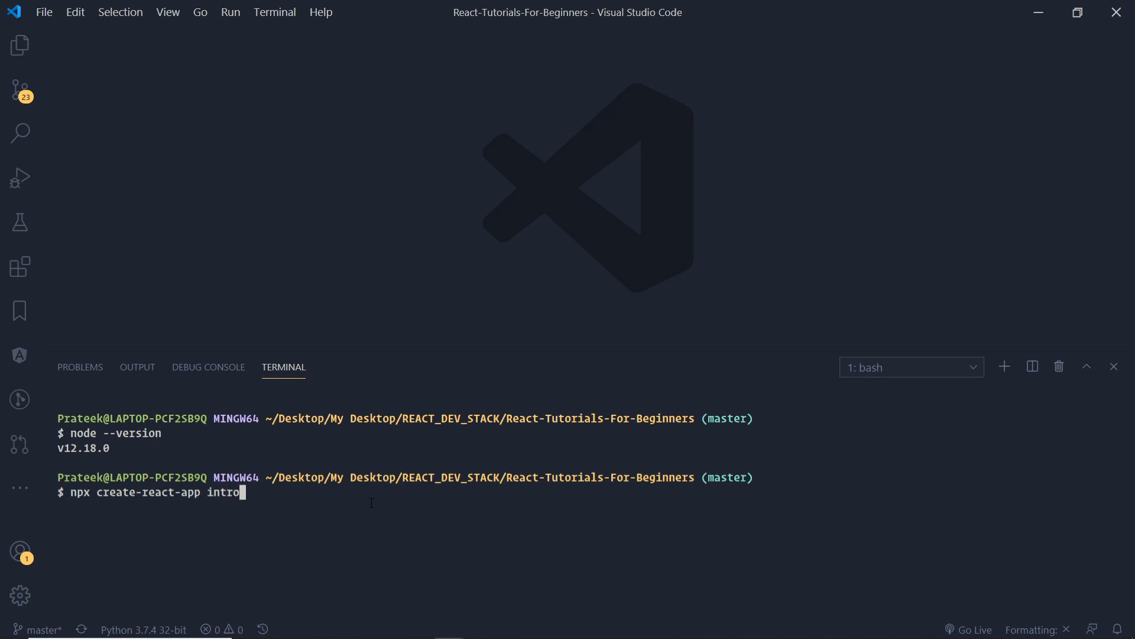
pyautogui.press('Return')
pyautogui.write('cd')
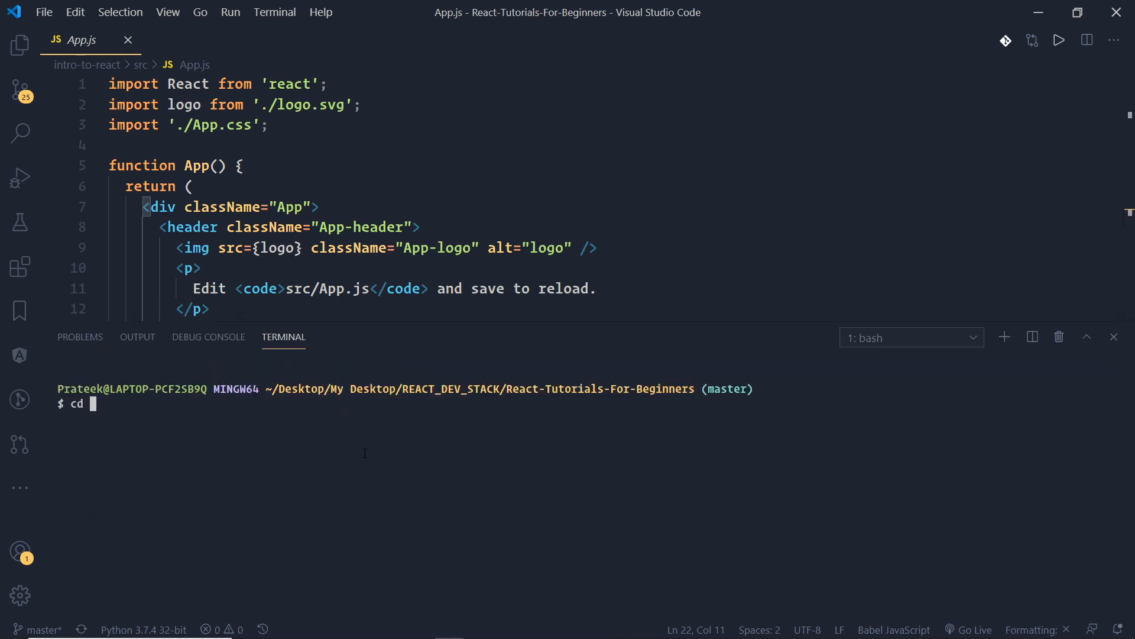
# Step: Change into intro-to-react and start the dev server with npm run start
pyautogui.write('intro-to-reac')
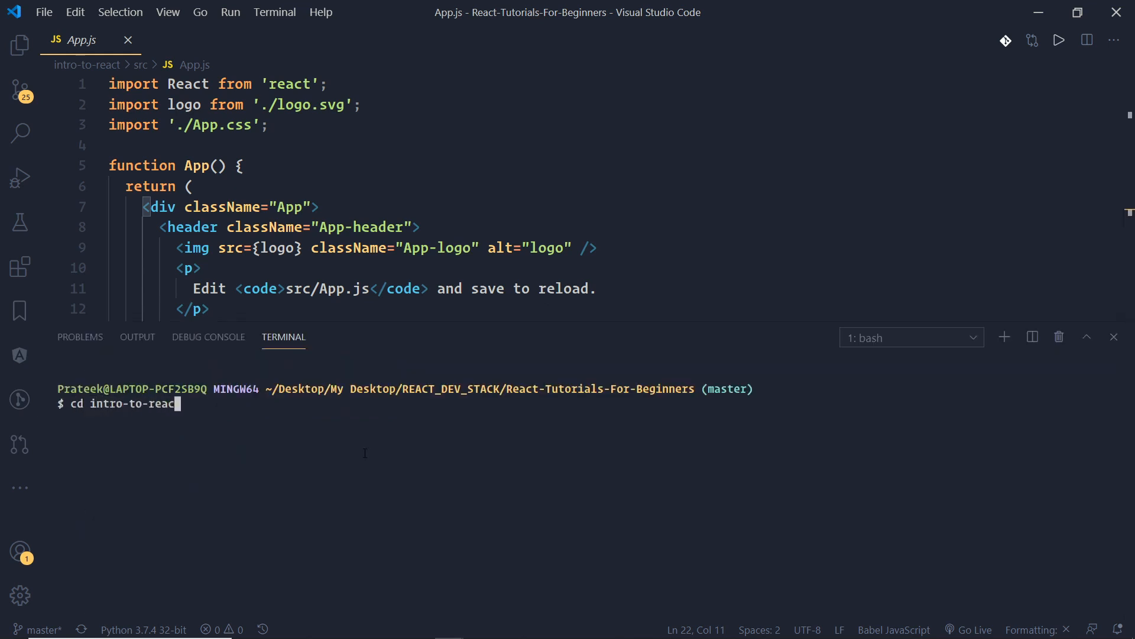
pyautogui.write('npm')
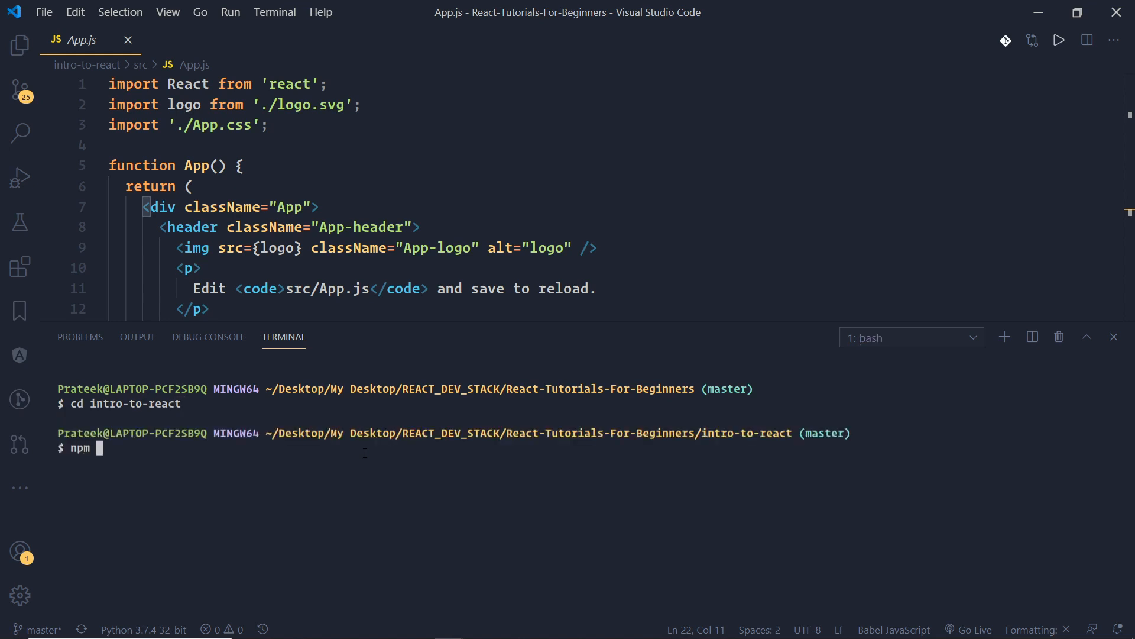
pyautogui.write('run start')
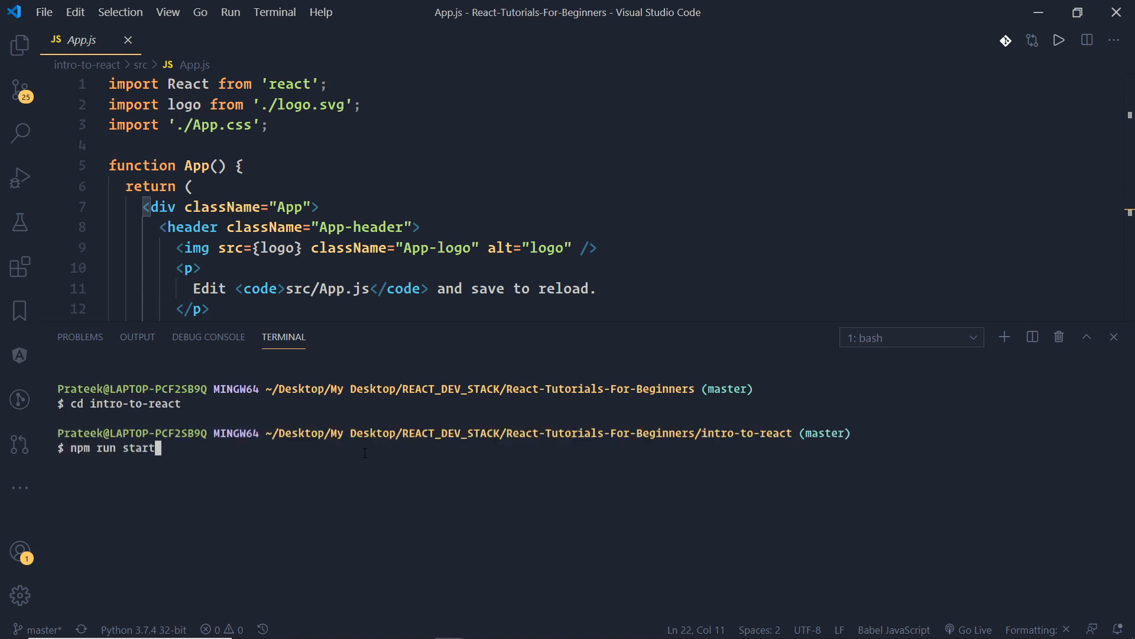
pyautogui.press('Return')
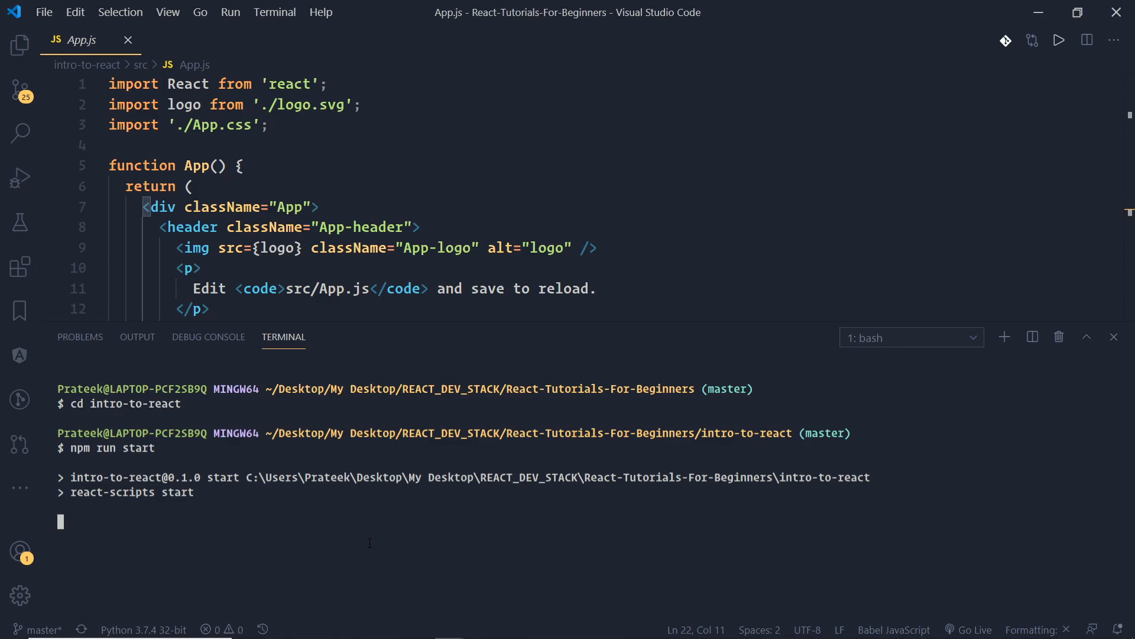